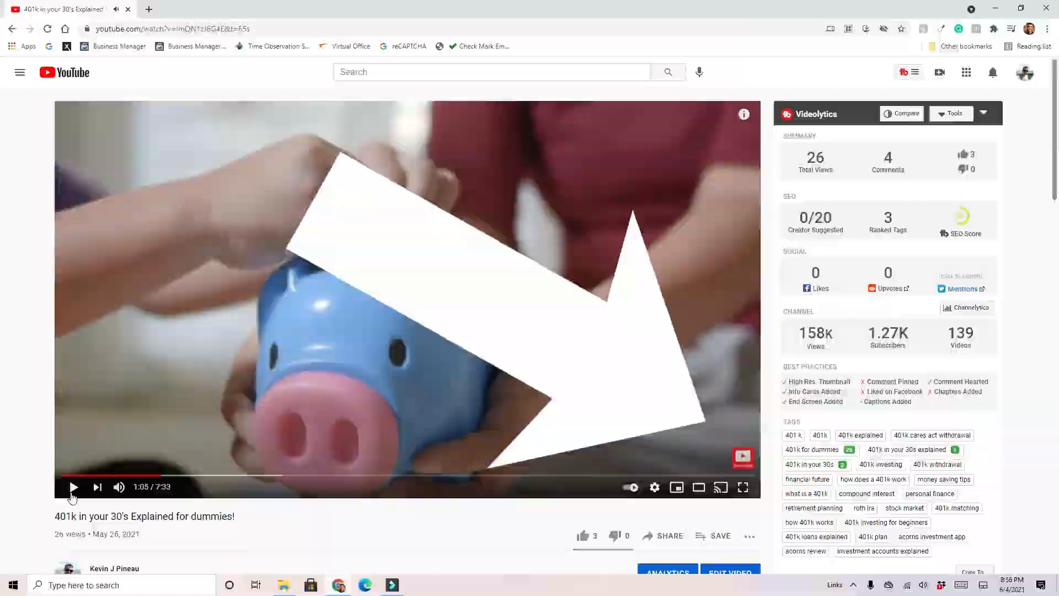
- Leave the 401k explainer video and switch to the Facebook home feed
{"action": "left_click", "coordinate": [64, 8]}
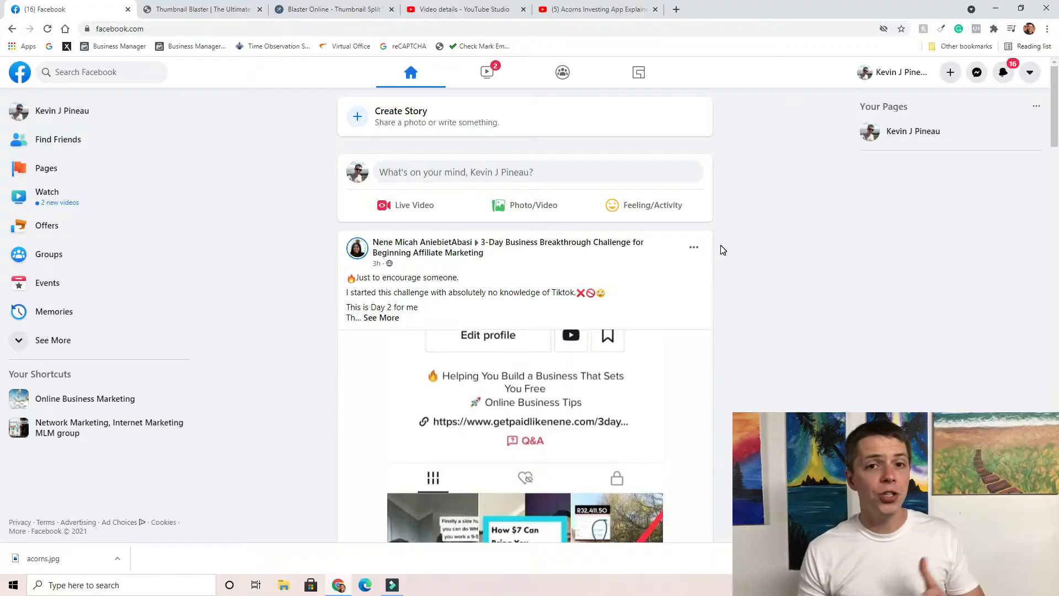
{"action": "mouse_move", "coordinate": [937, 81]}
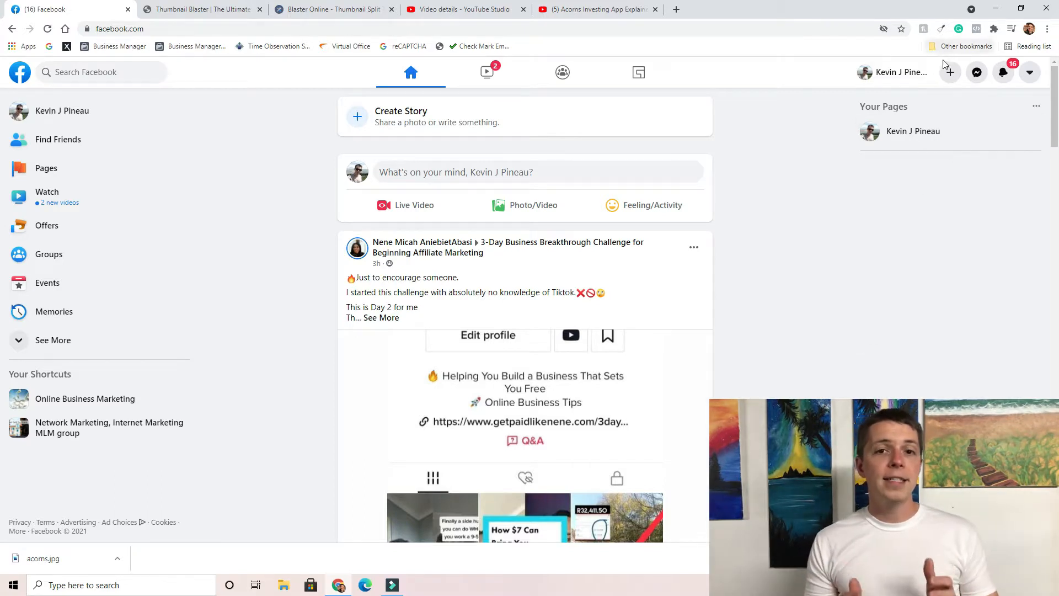
- Start a new post from + Create and follow its link into Creator Studio for scheduling
{"action": "left_click", "coordinate": [948, 72]}
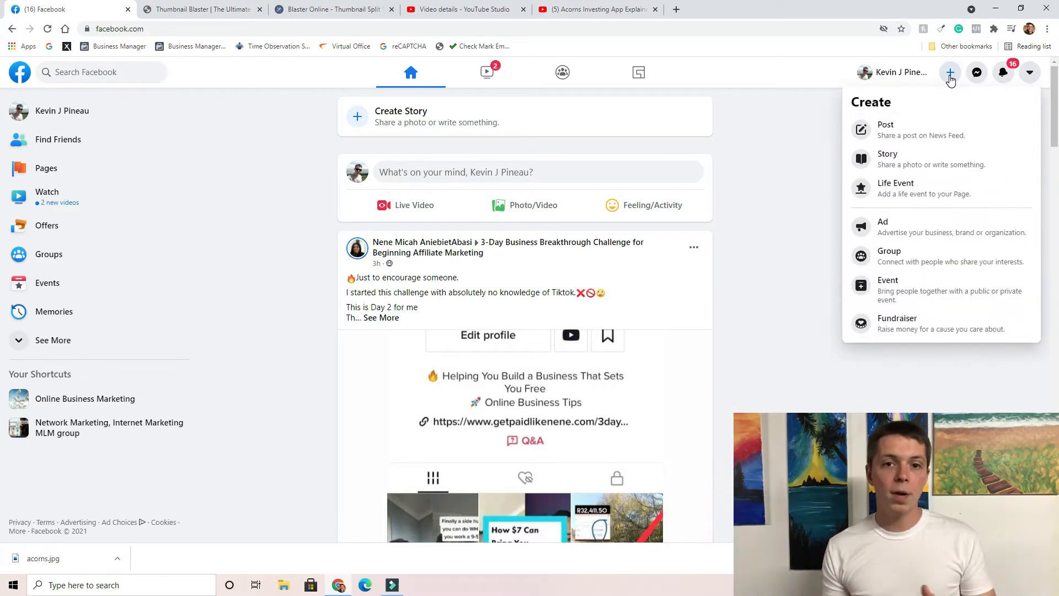
{"action": "left_click", "coordinate": [885, 129]}
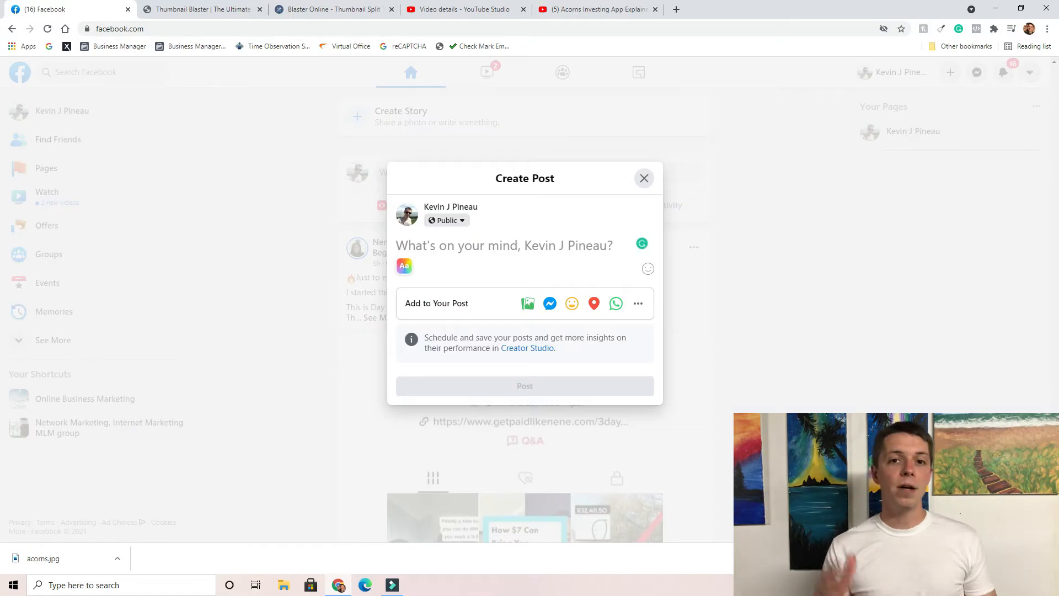
{"action": "left_click", "coordinate": [504, 245]}
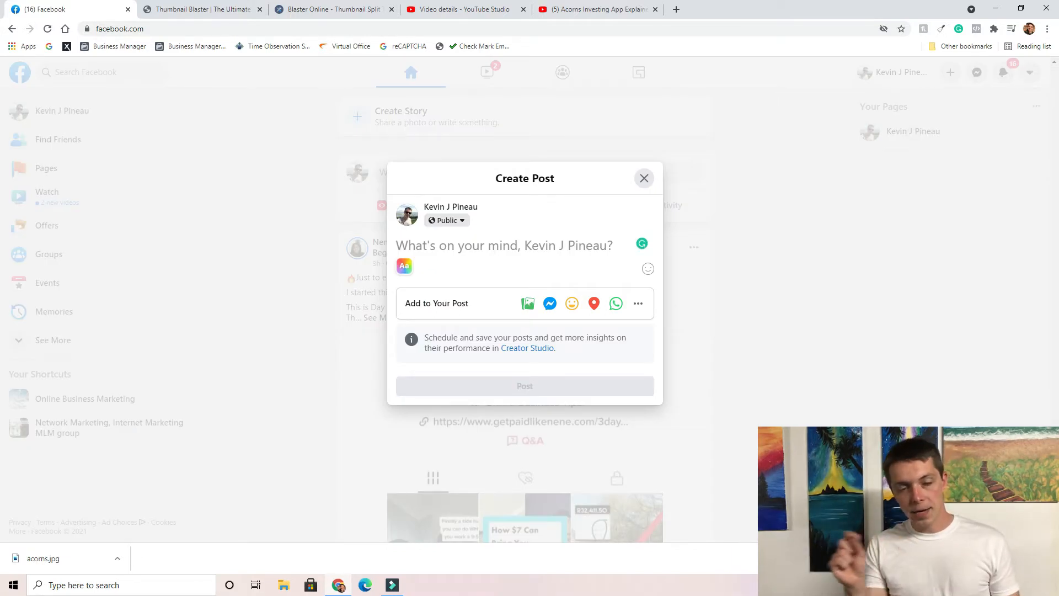
{"action": "left_click", "coordinate": [504, 245]}
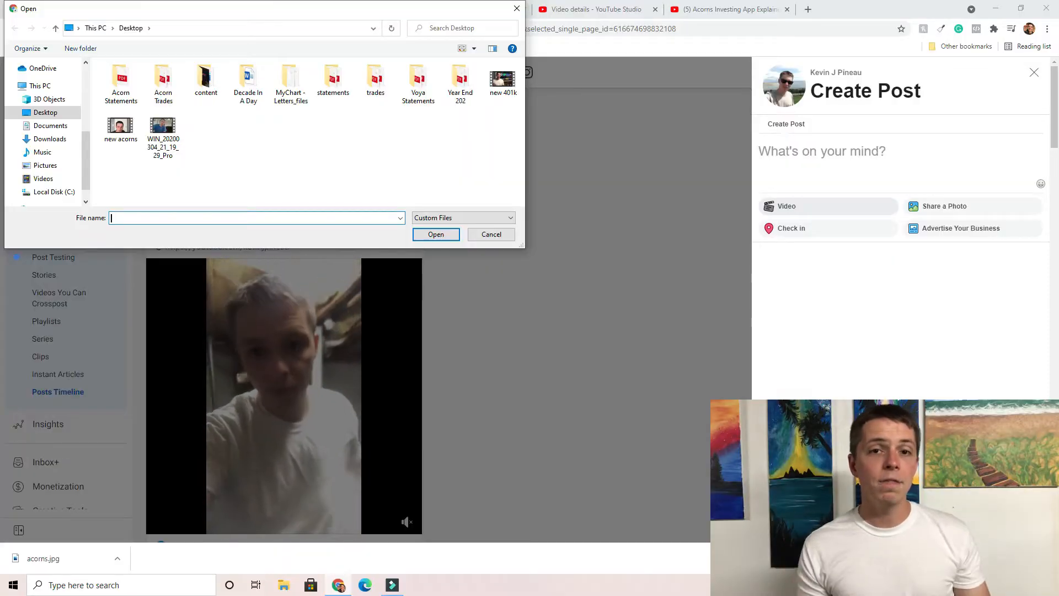
- Upload the 'new acorns' video file from the Desktop into the new post
{"action": "left_click", "coordinate": [120, 126]}
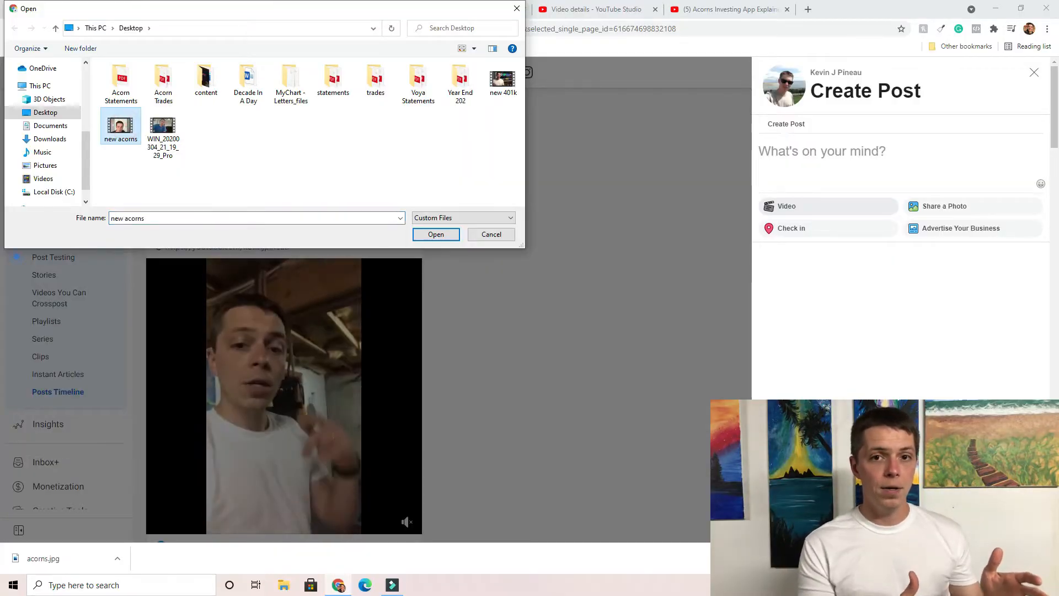
{"action": "left_click", "coordinate": [435, 234]}
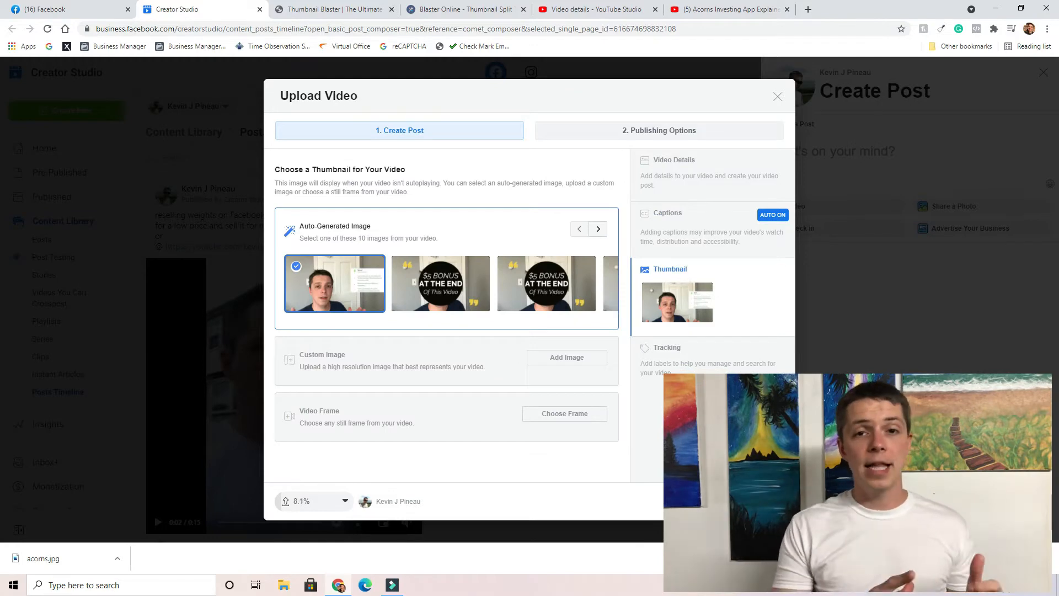
- Swap the auto-generated thumbnail for the custom acorns.jpg image advertising $1,000
{"action": "left_click", "coordinate": [597, 228]}
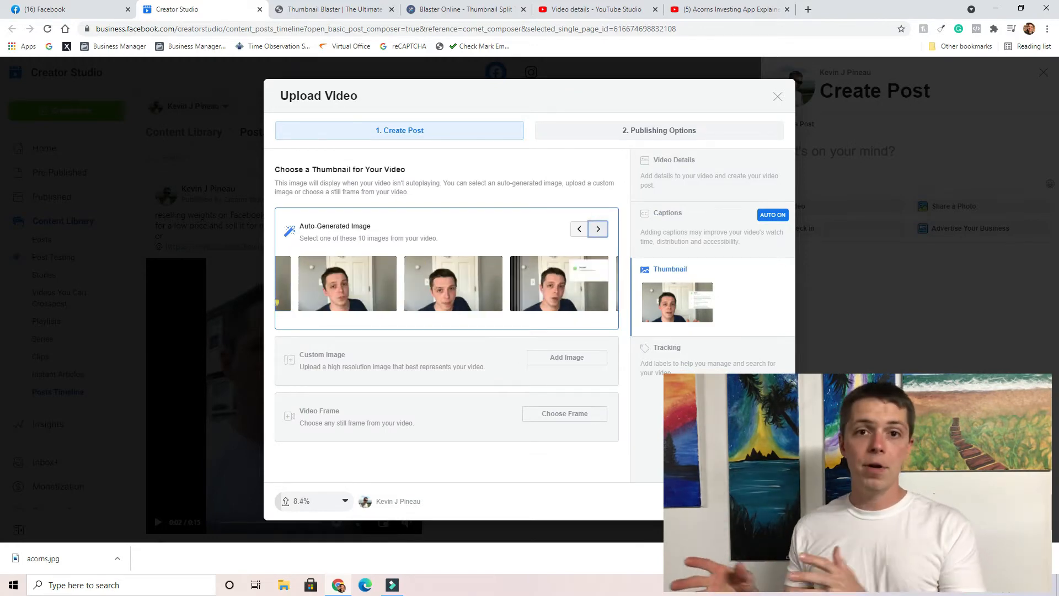
{"action": "left_click", "coordinate": [566, 356]}
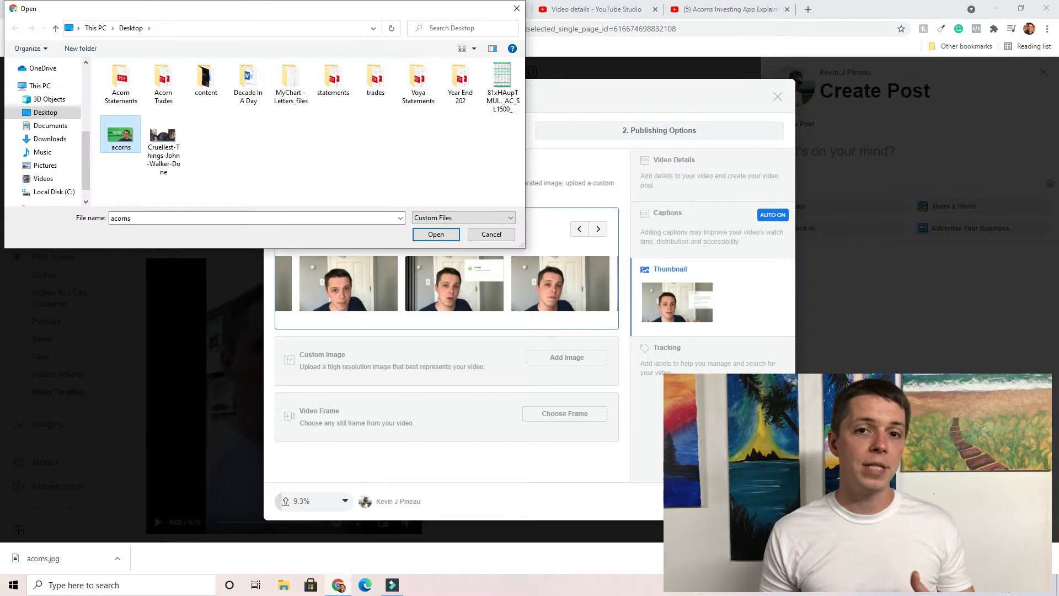
{"action": "left_click", "coordinate": [435, 234]}
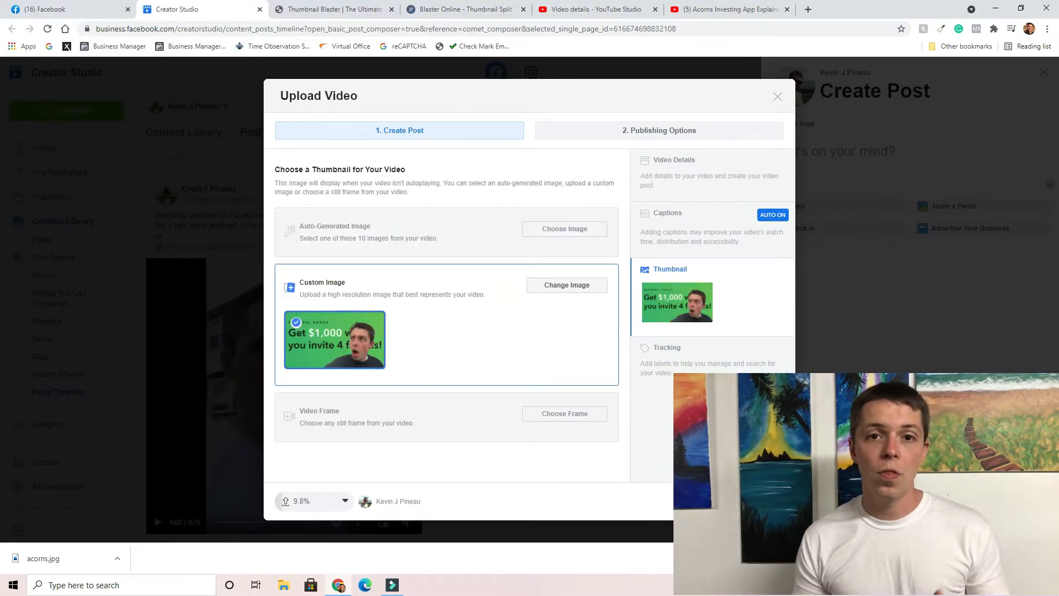
{"action": "left_click", "coordinate": [331, 9]}
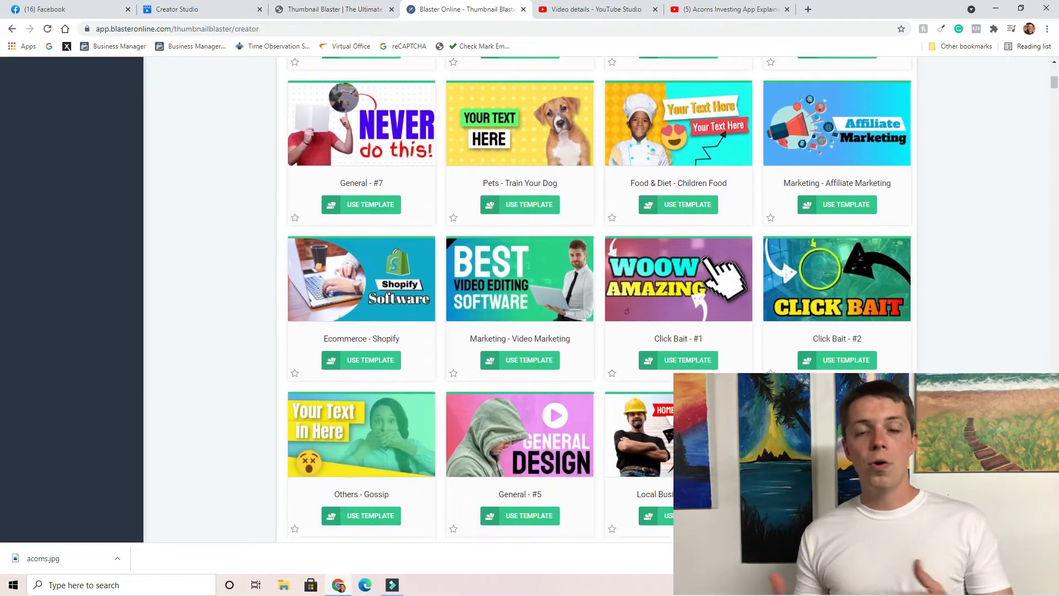
- Browse down through Thumbnail Blaster's thumbnail template gallery
{"action": "scroll", "scroll_direction": "down", "scroll_amount": 3}
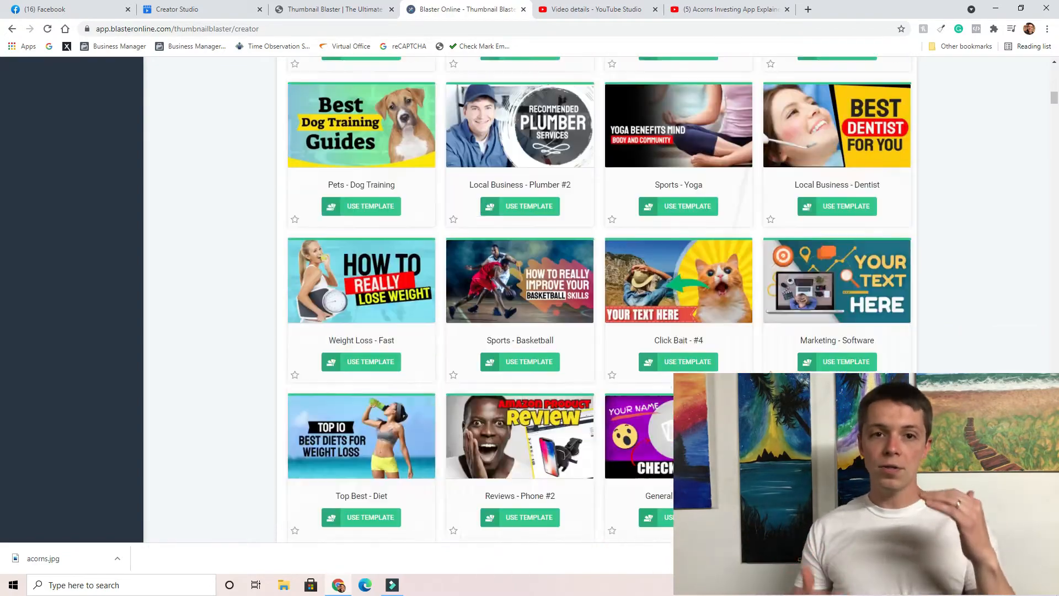
{"action": "scroll", "scroll_direction": "down", "scroll_amount": 3}
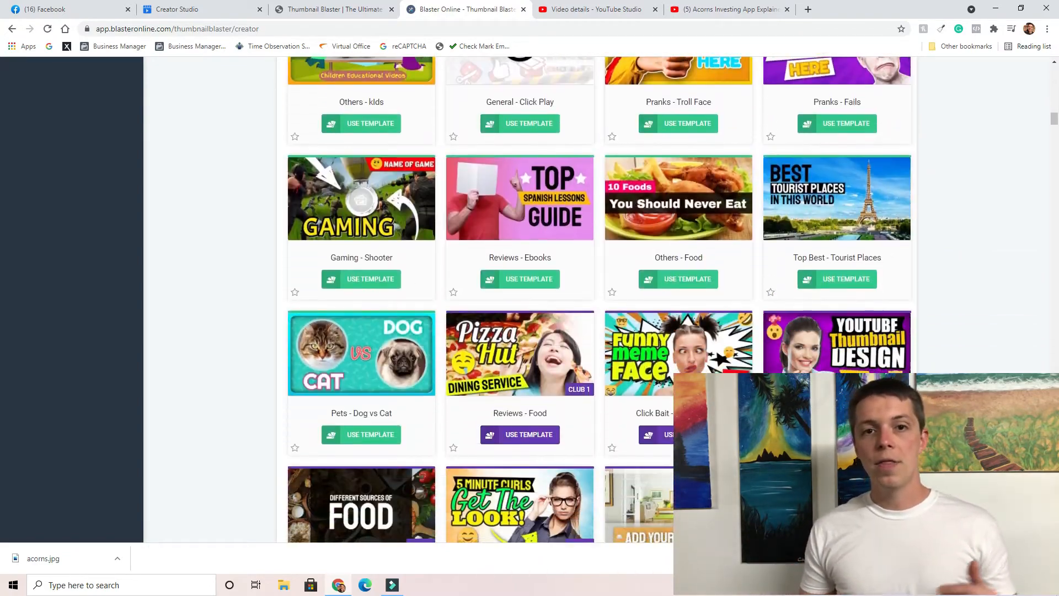
{"action": "scroll", "scroll_direction": "down", "scroll_amount": 3}
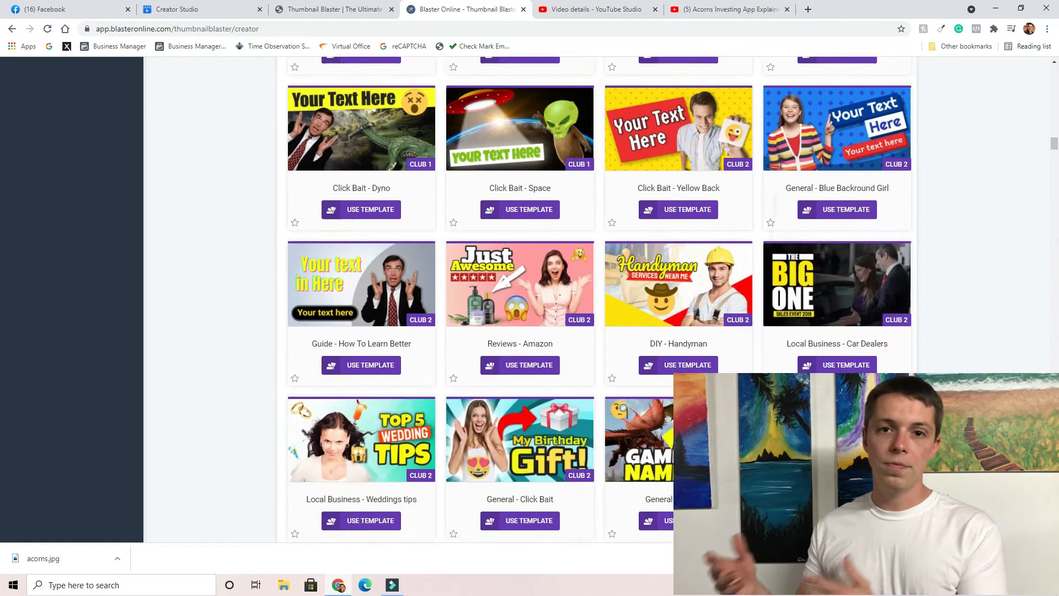
{"action": "scroll", "scroll_direction": "down", "scroll_amount": 3}
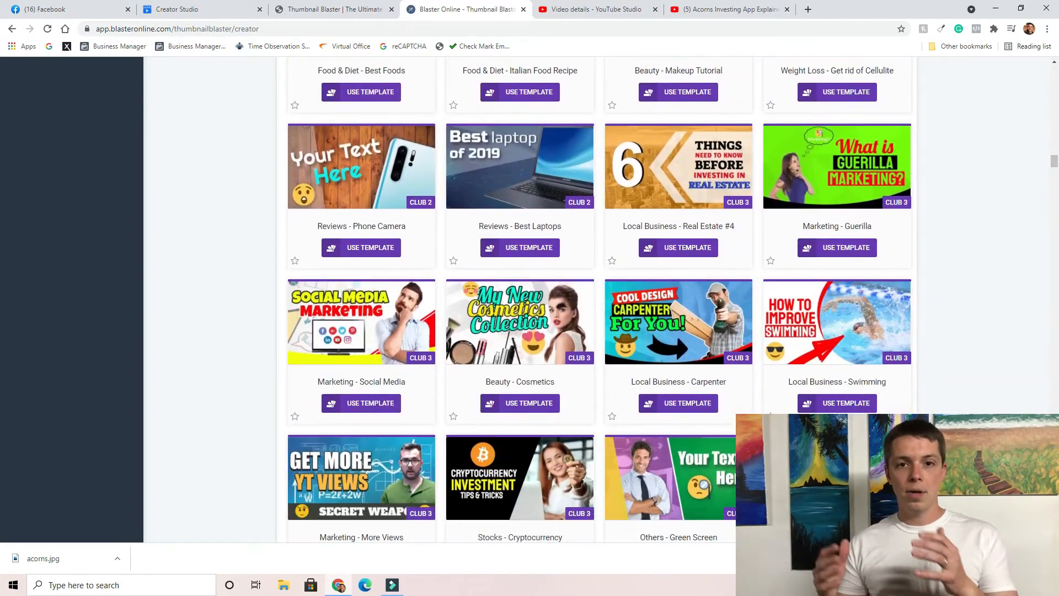
{"action": "scroll", "scroll_direction": "down", "scroll_amount": 3}
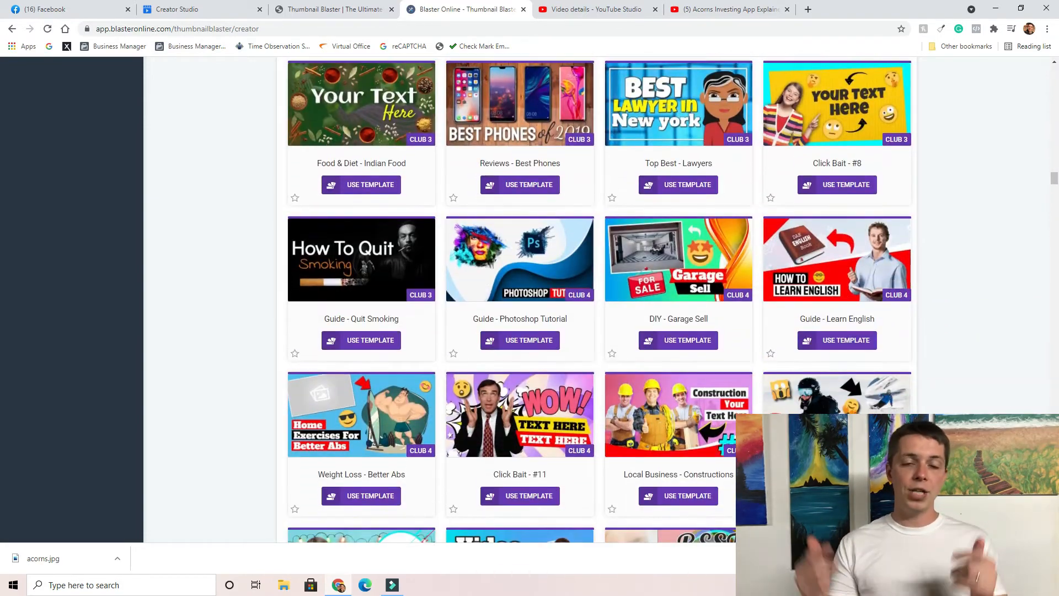
{"action": "scroll", "scroll_direction": "down", "scroll_amount": 3}
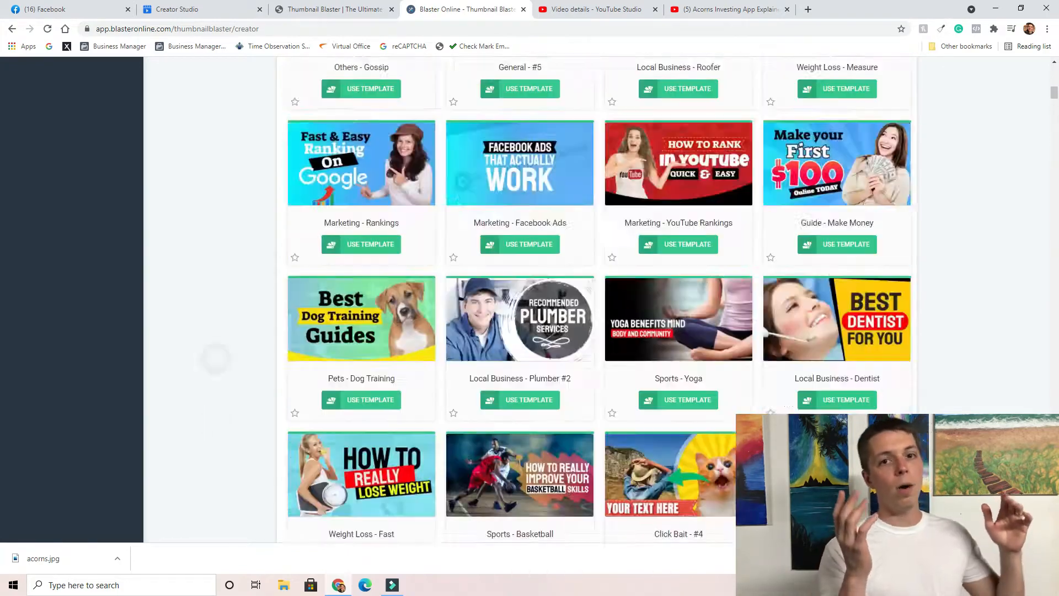
- Review the Split Test results table, then move to the Training Videos page
{"action": "left_click", "coordinate": [62, 323]}
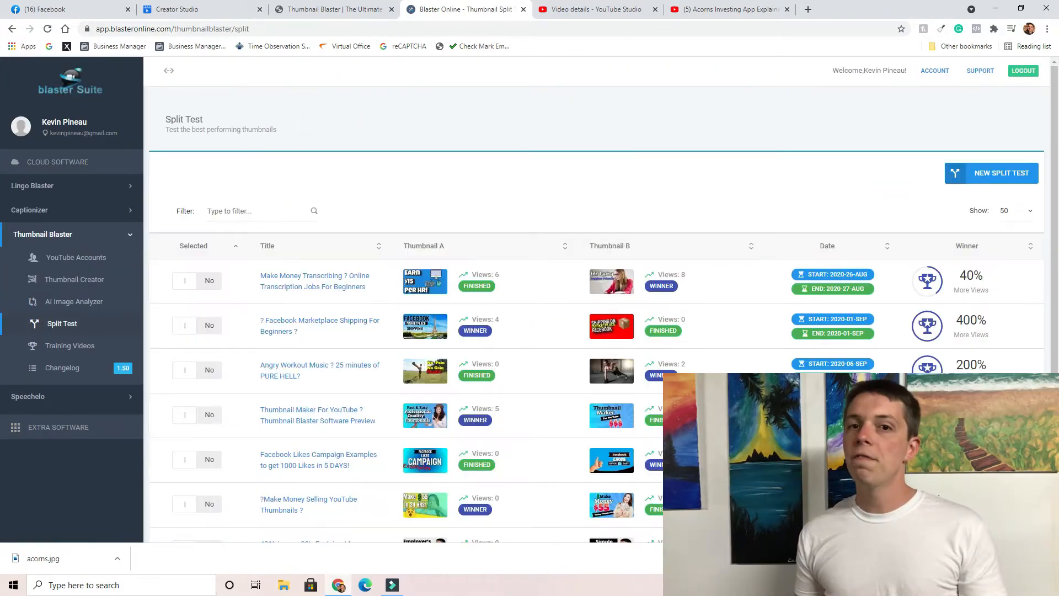
{"action": "scroll", "scroll_direction": "down", "scroll_amount": 3}
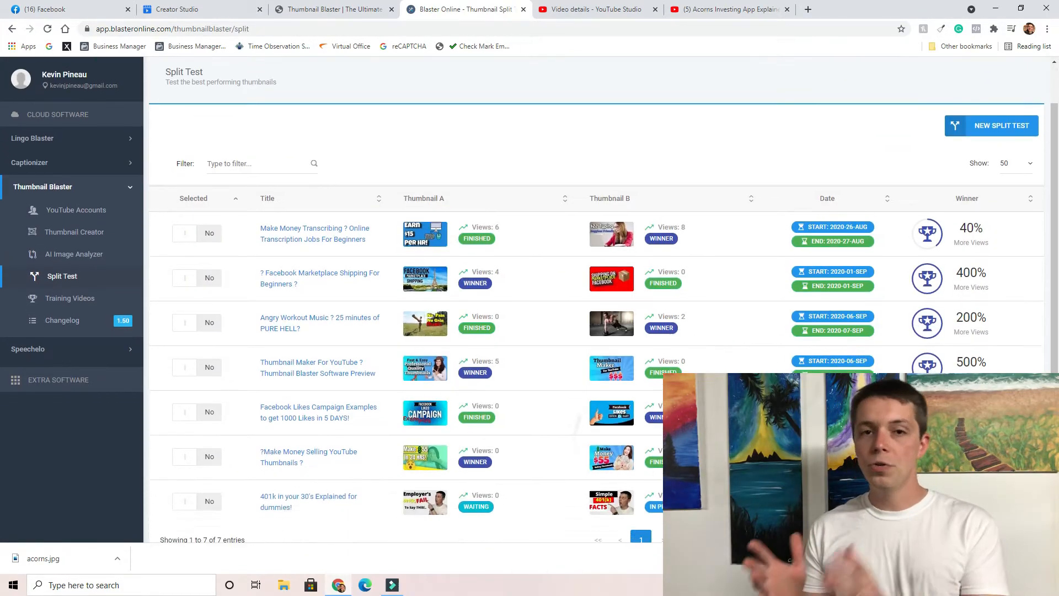
{"action": "scroll", "scroll_direction": "down", "scroll_amount": 3}
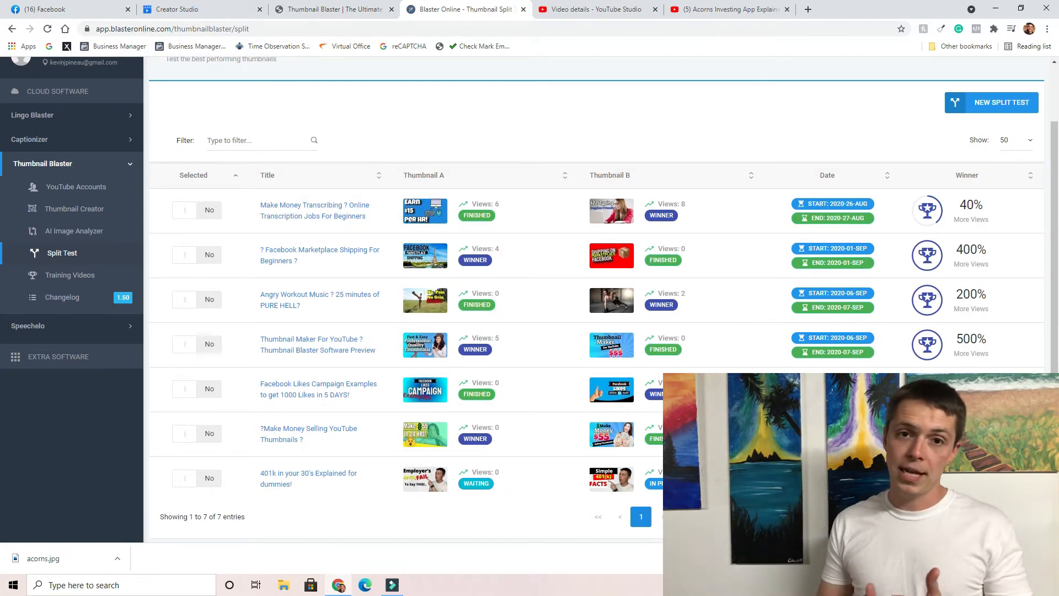
{"action": "left_click", "coordinate": [70, 275]}
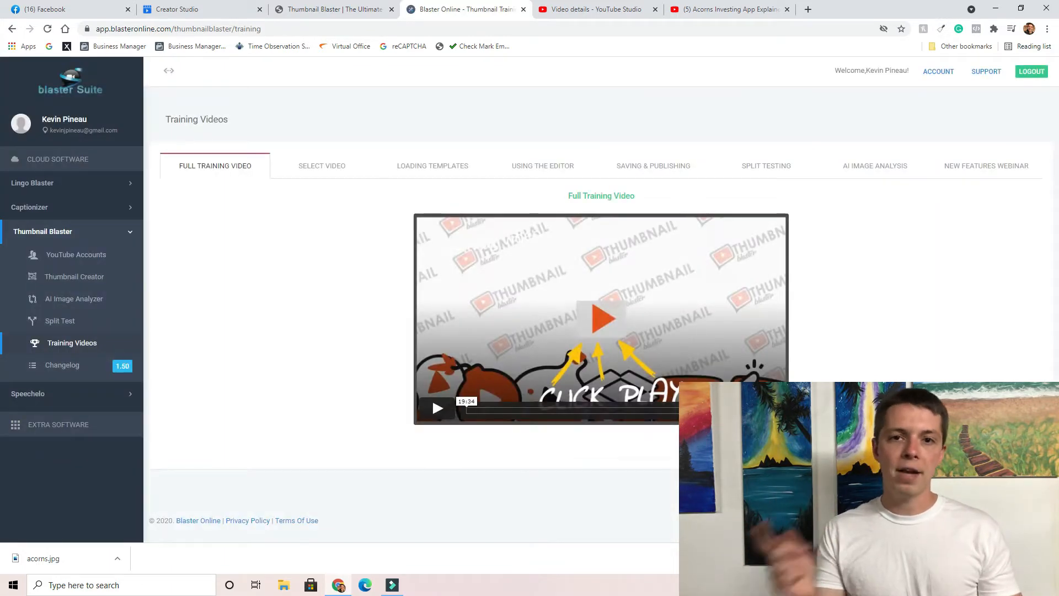
- View the Select Video, Using The Editor and AI Image Analysis training lessons
{"action": "left_click", "coordinate": [321, 166]}
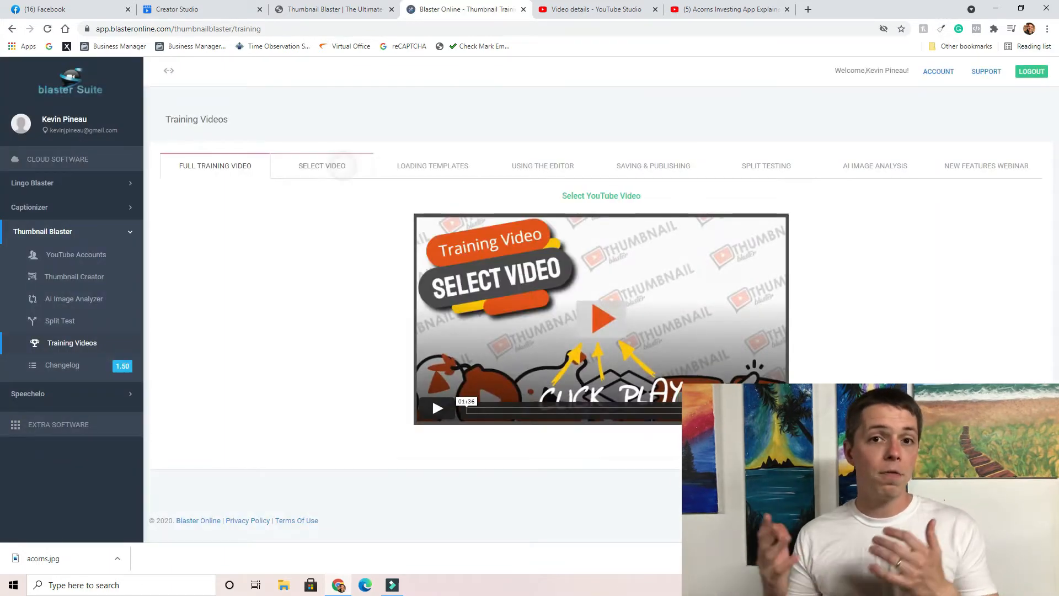
{"action": "left_click", "coordinate": [543, 166]}
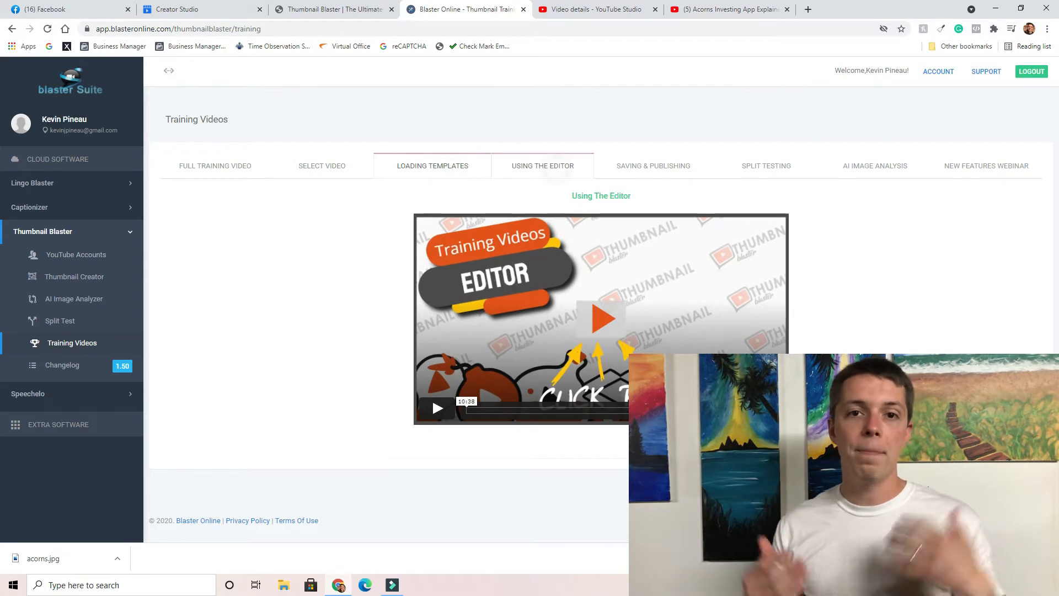
{"action": "left_click", "coordinate": [874, 165]}
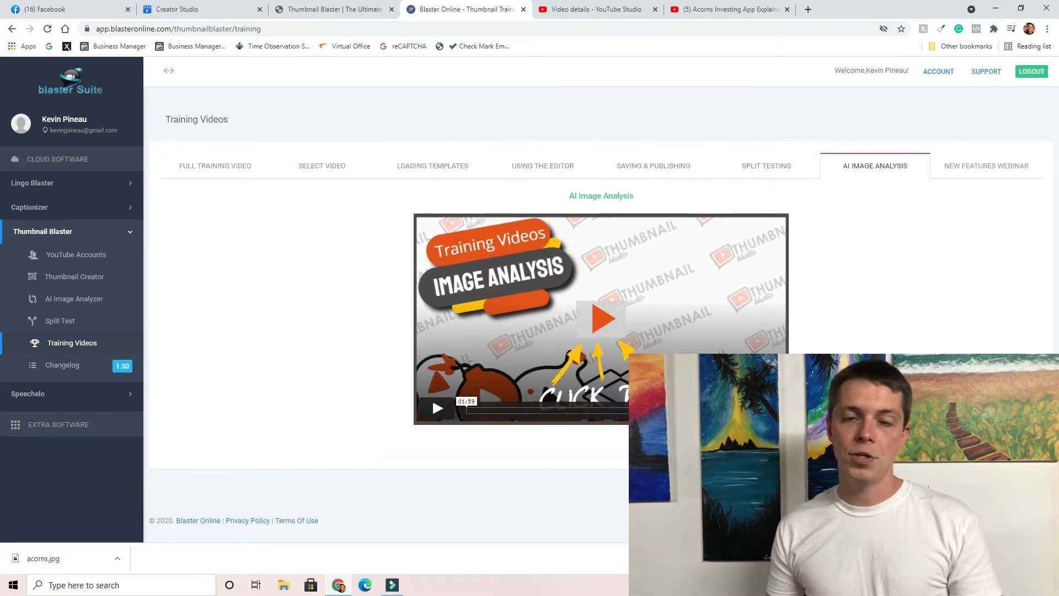
{"action": "left_click", "coordinate": [729, 9]}
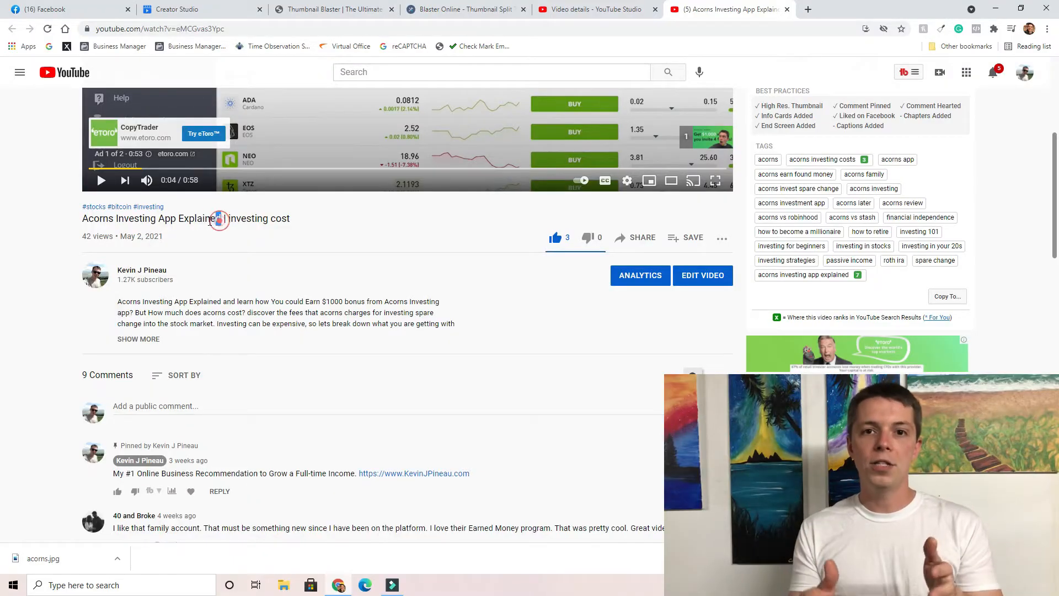
- Take 'Acorns Investing App Explained' from the YouTube title as the upload's title
{"action": "double_click", "coordinate": [151, 218]}
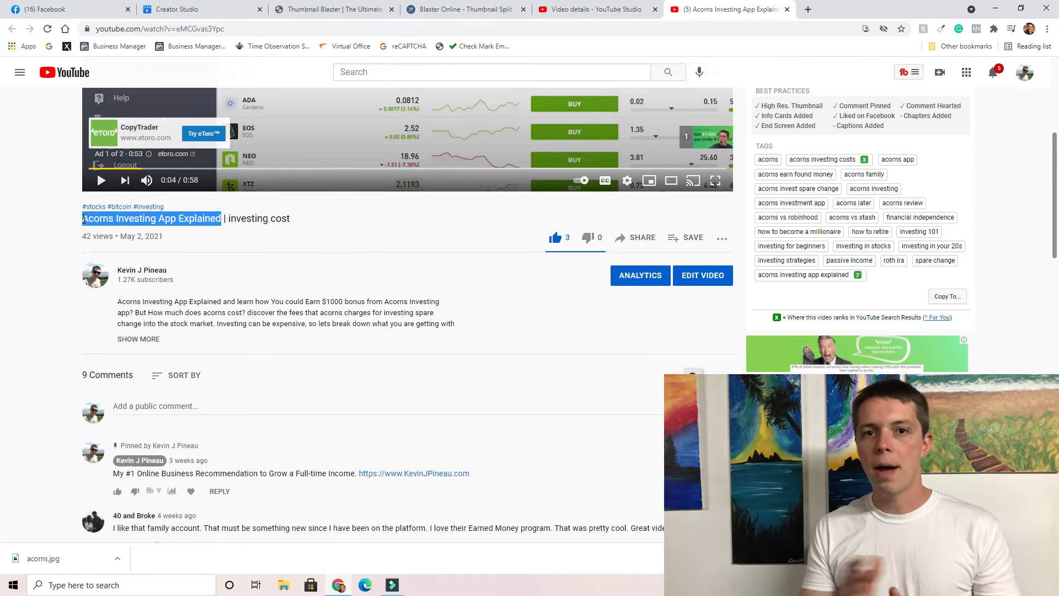
{"action": "left_click", "coordinate": [196, 9]}
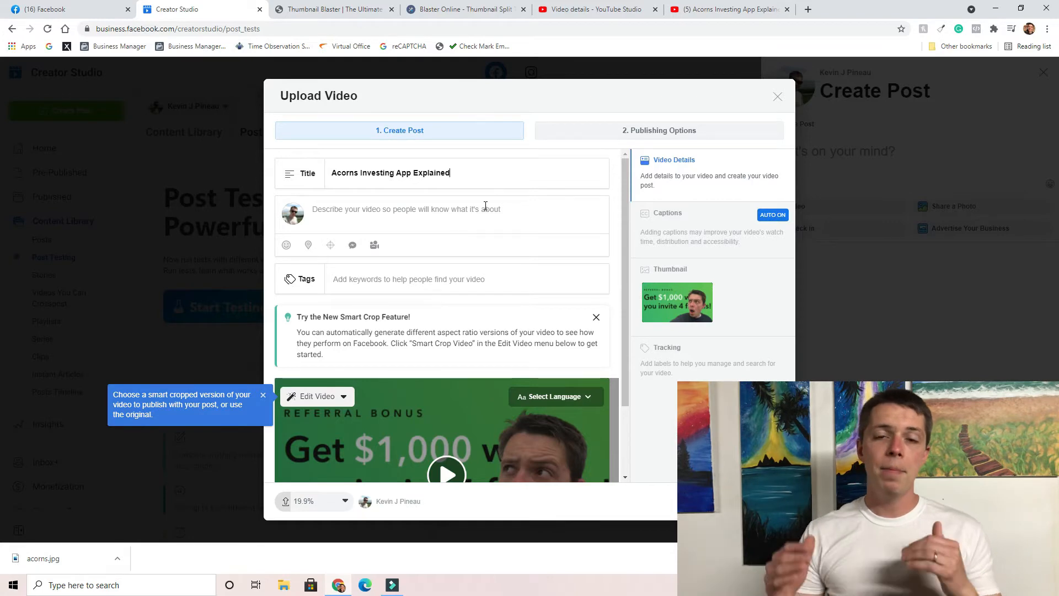
- Copy the YouTube video's full description, links and hashtags into the upload's description
{"action": "left_click", "coordinate": [725, 9]}
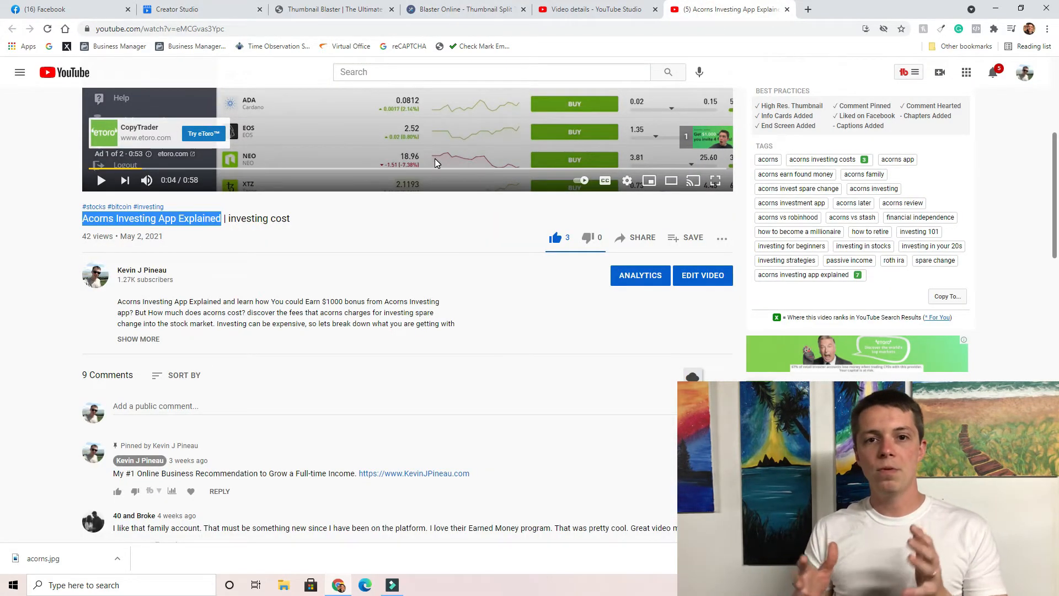
{"action": "left_click", "coordinate": [597, 8]}
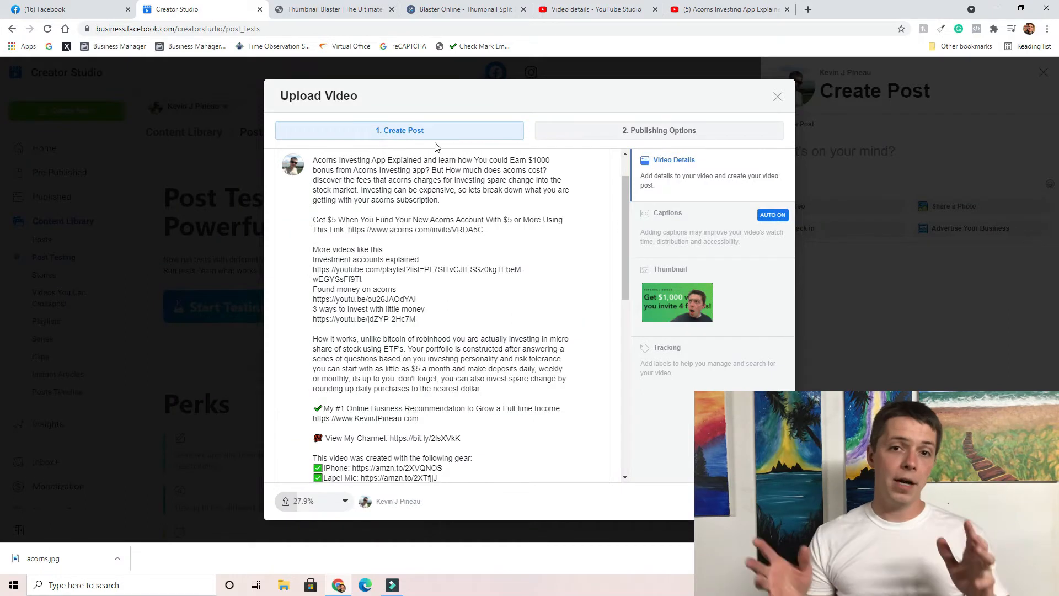
- Add keyword tags like acorns and 401, then set publishing to schedule for Jun 2, 2021
{"action": "scroll", "scroll_direction": "down", "scroll_amount": 3}
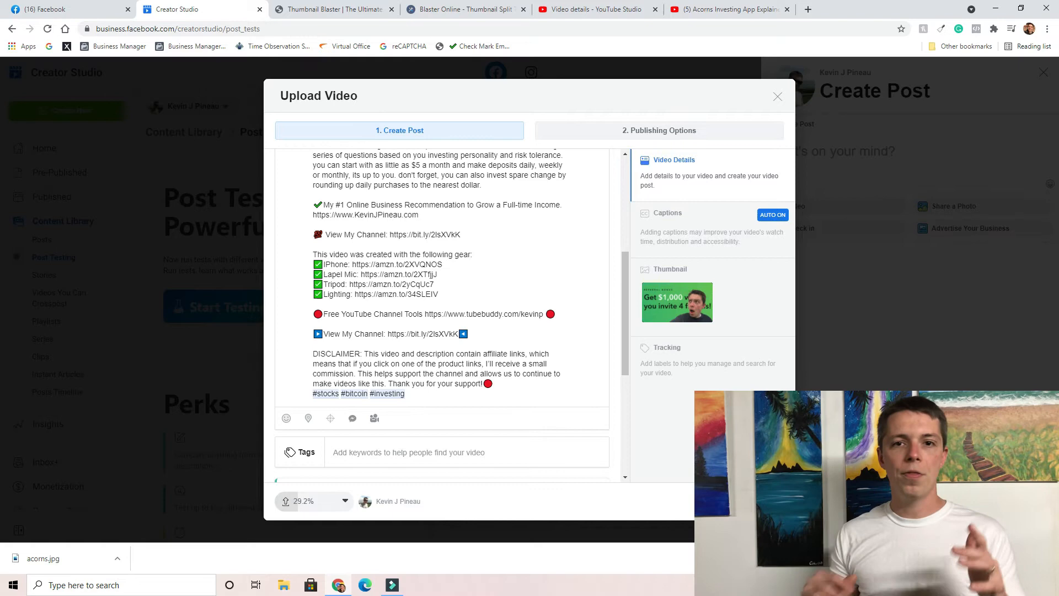
{"action": "type", "text": "acorns in stocks"}
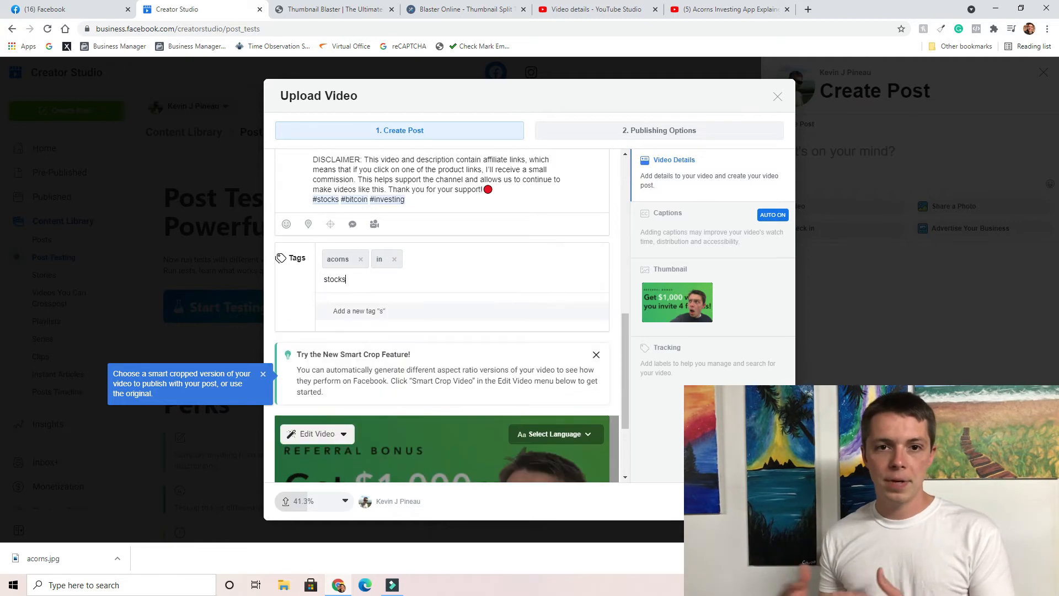
{"action": "type", "text": "bon"}
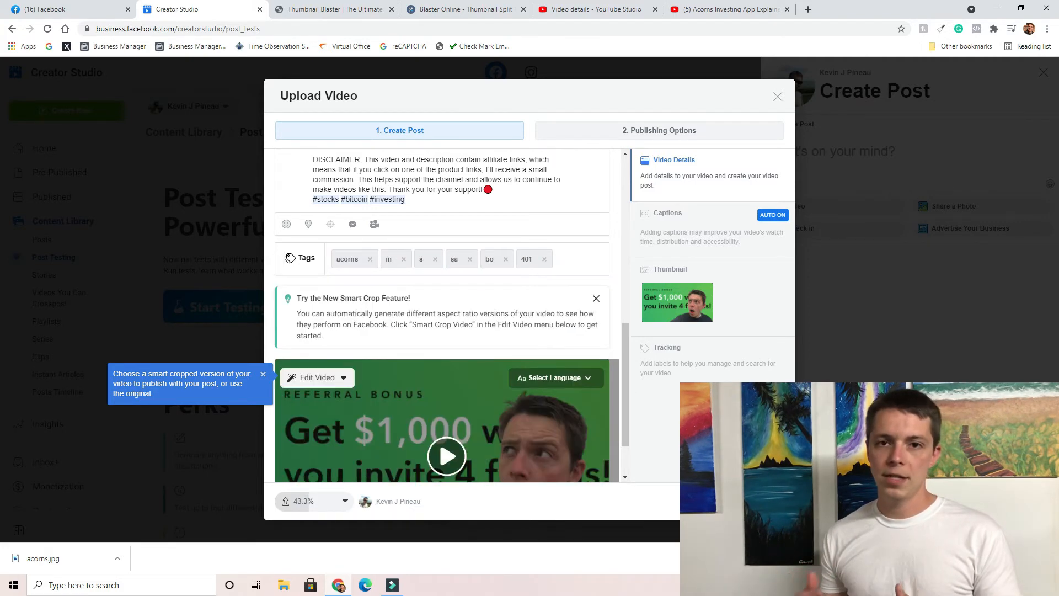
{"action": "left_click", "coordinate": [663, 130]}
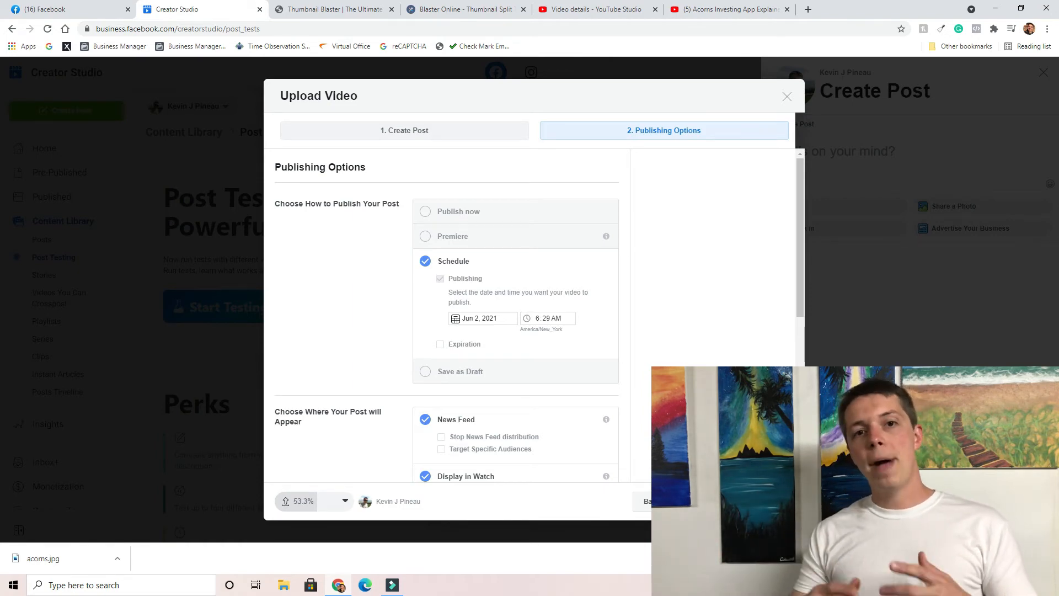
- Adjust the scheduled time and add the video to the 'Money Tips - saving - investing - income' playlist
{"action": "left_click", "coordinate": [547, 318]}
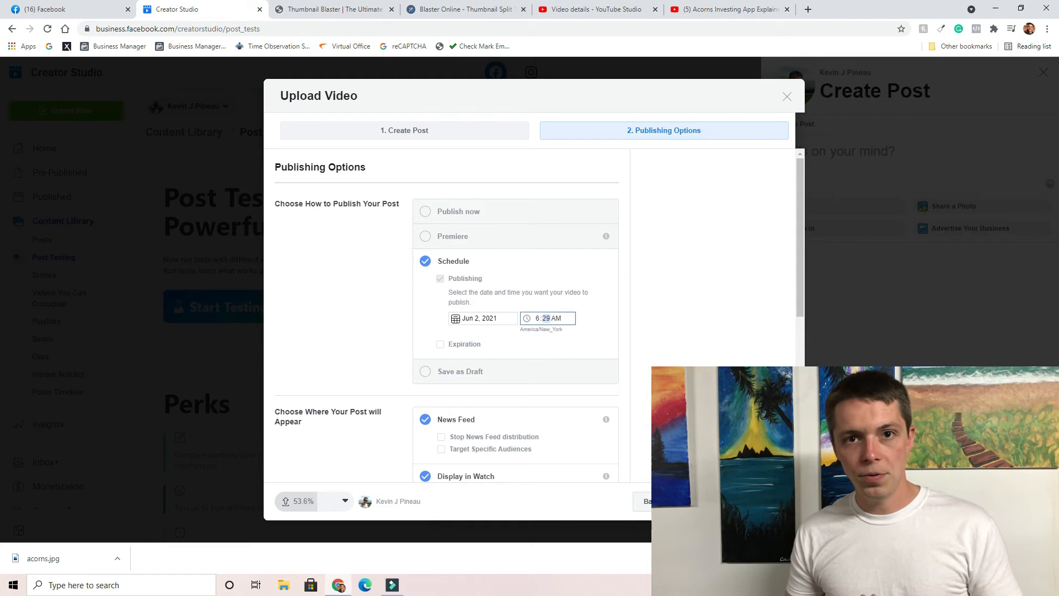
{"action": "scroll", "scroll_direction": "down", "scroll_amount": 3}
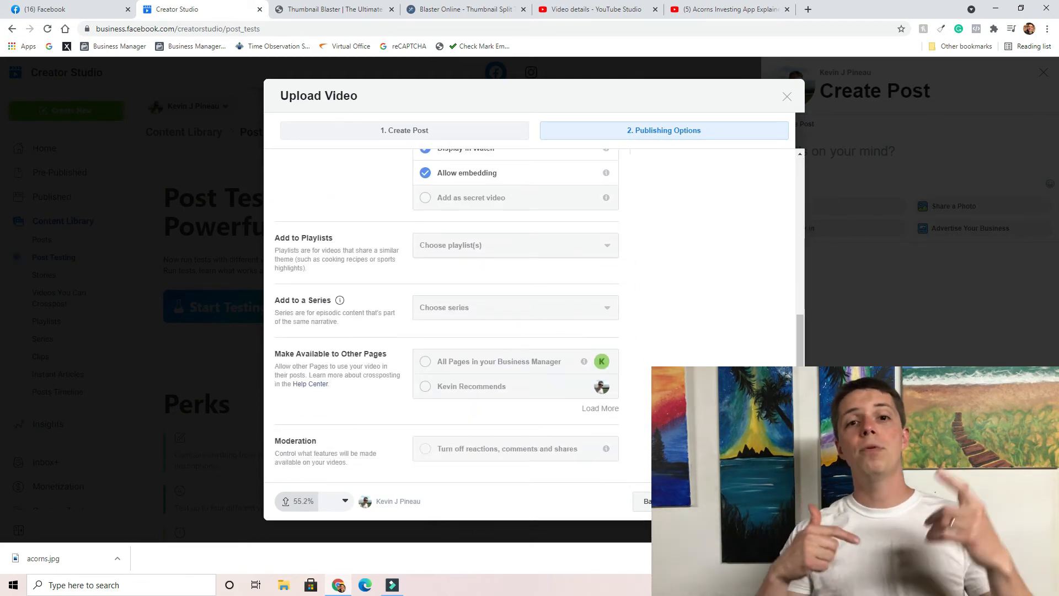
{"action": "left_click", "coordinate": [515, 245]}
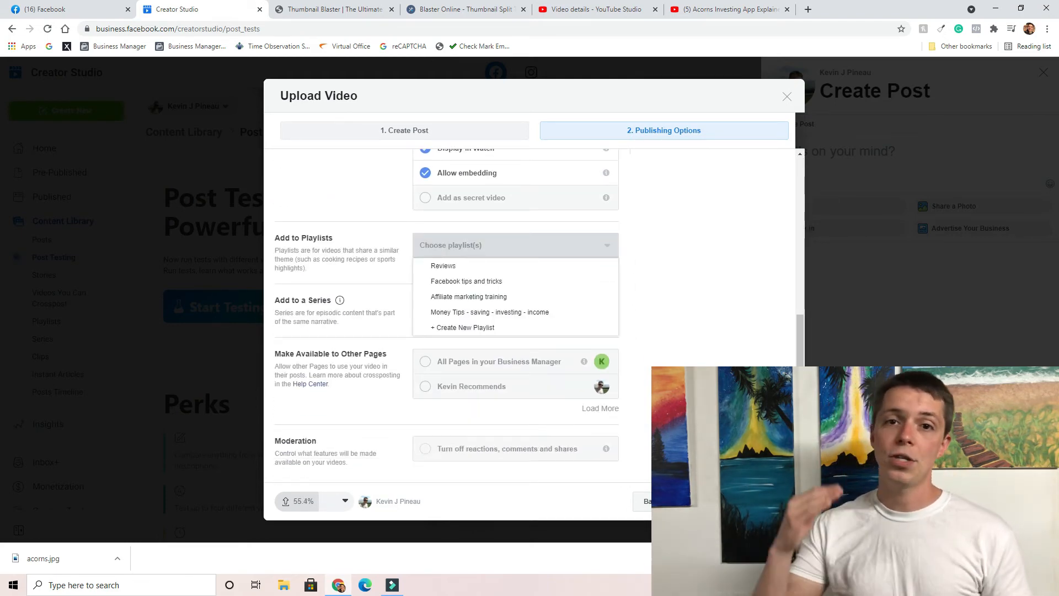
{"action": "left_click", "coordinate": [490, 311]}
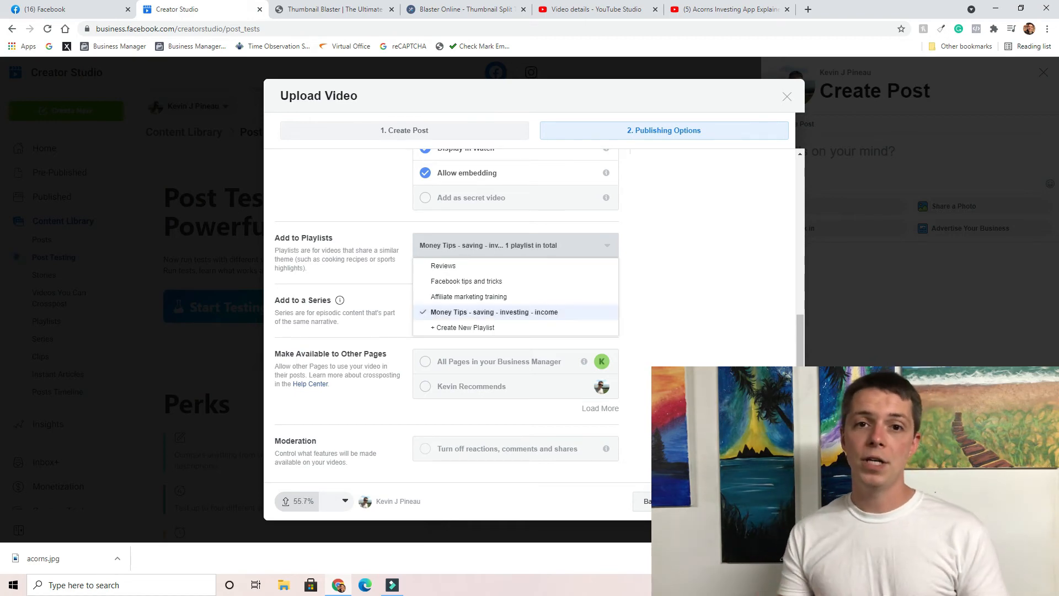